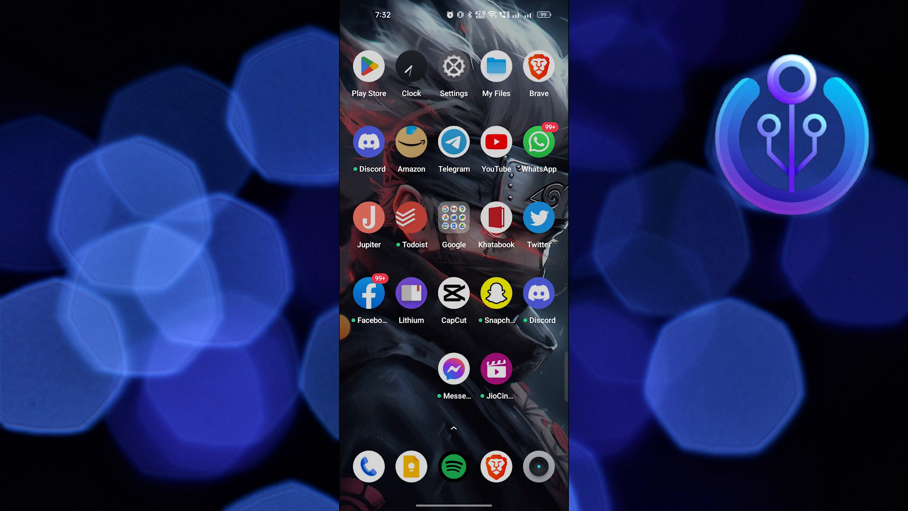
Launch CapCut from the home screen to show its local project list
{"action": "left_click", "coordinate": [453, 292]}
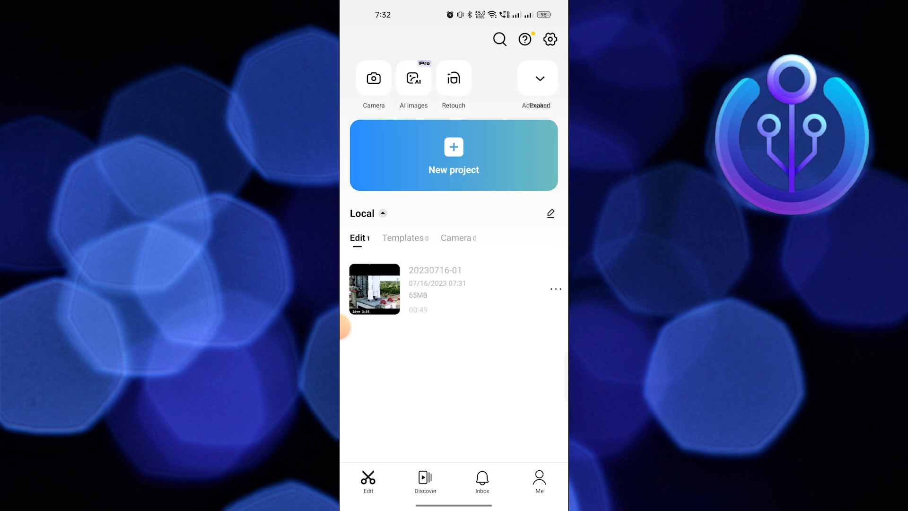
Create a new project with the Brand Jam promotional screenshot as a 3-second clip
{"action": "left_click", "coordinate": [453, 155]}
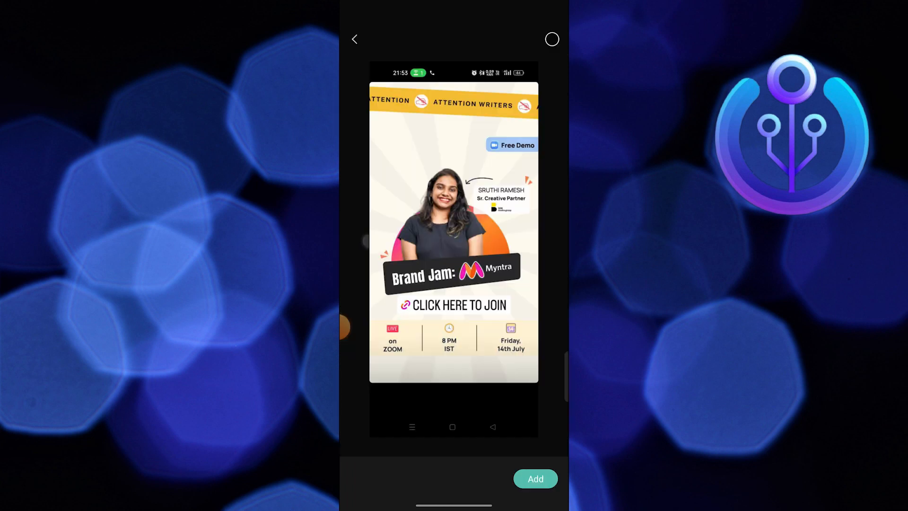
{"action": "left_click", "coordinate": [534, 478]}
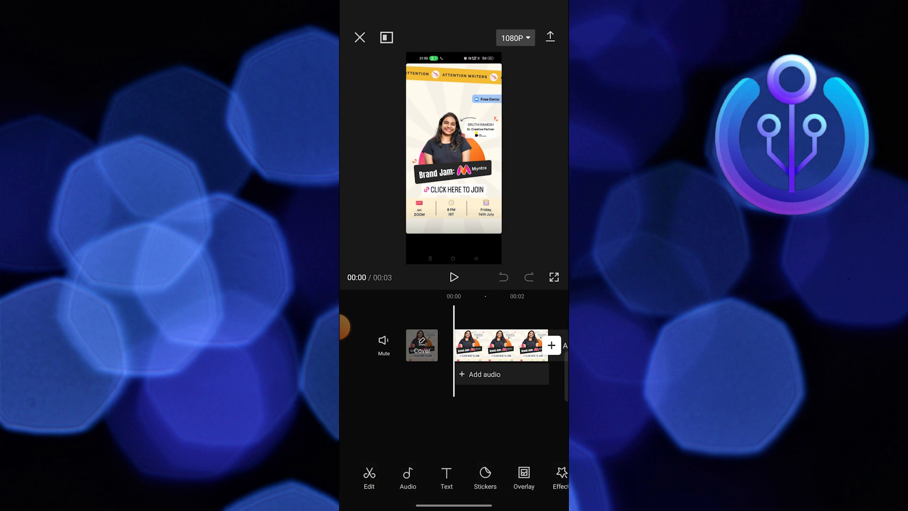
Exit the photo project editor and go back to the Android home screen
{"action": "left_click", "coordinate": [500, 345]}
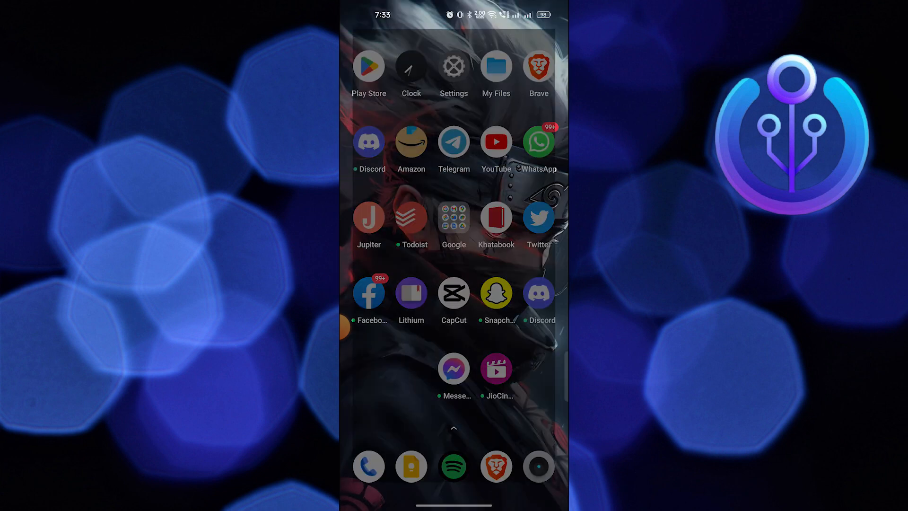
Clear CapCut's 6.3 MB cache from its App info storage usage page
{"action": "left_click", "coordinate": [454, 292]}
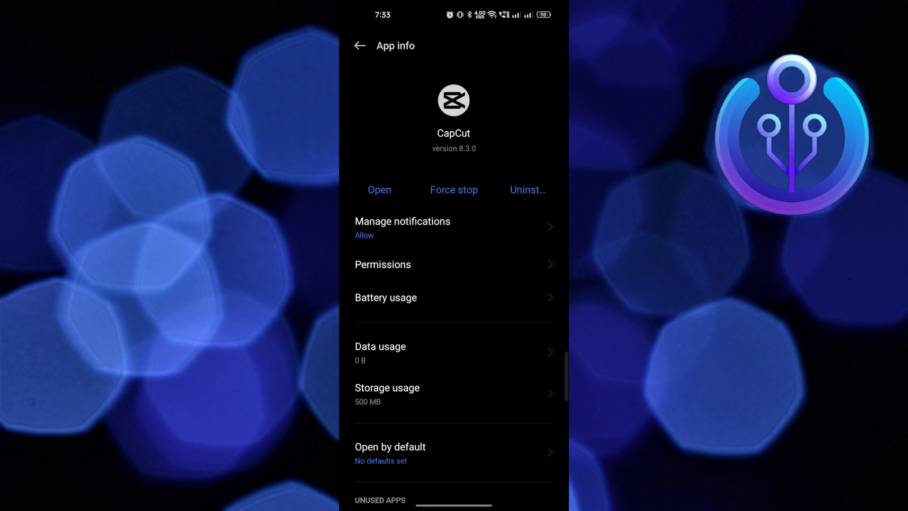
{"action": "left_click", "coordinate": [454, 394]}
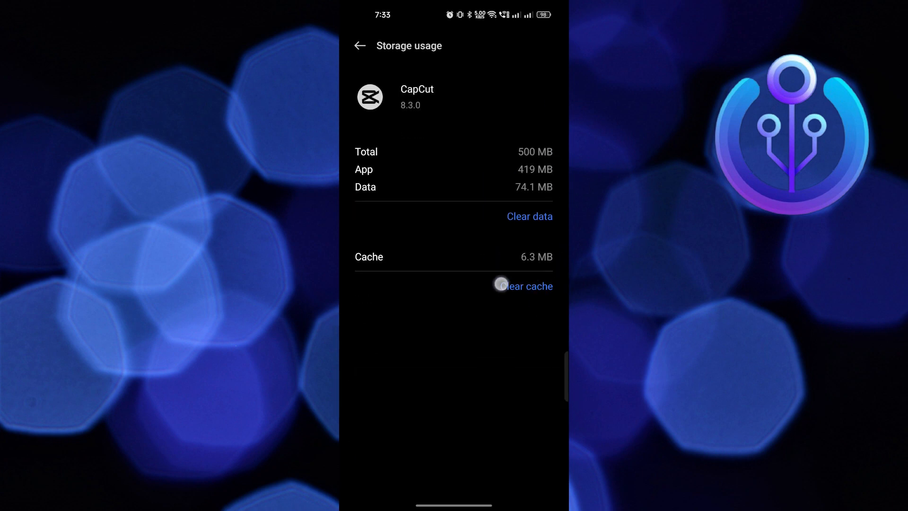
{"action": "left_click", "coordinate": [526, 286]}
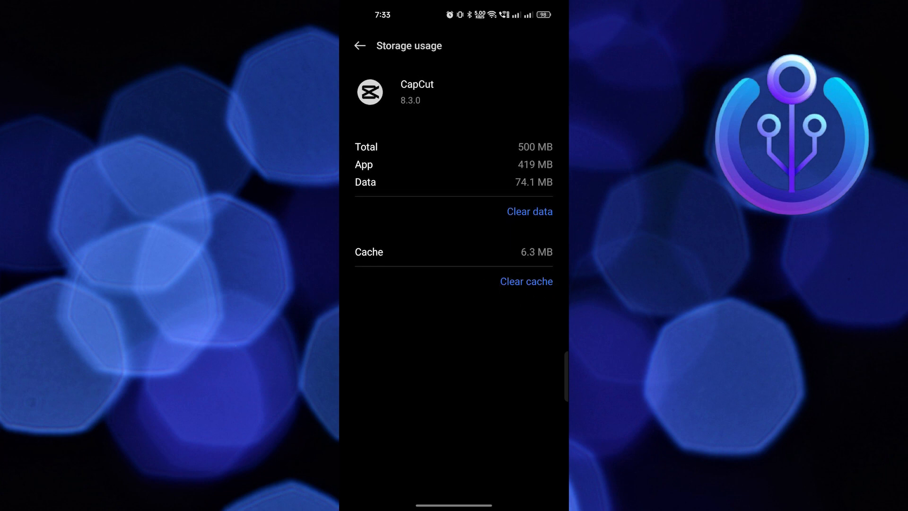
{"action": "left_click", "coordinate": [526, 281]}
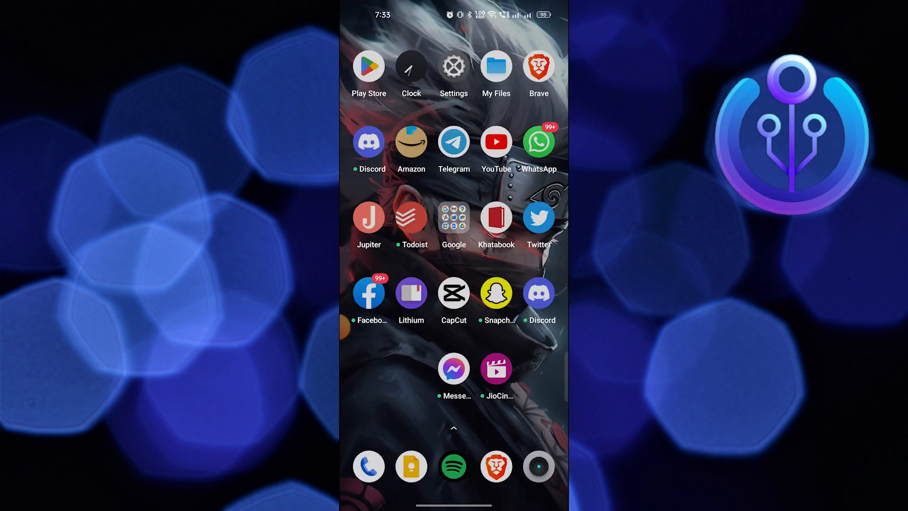
{"action": "left_click", "coordinate": [453, 292]}
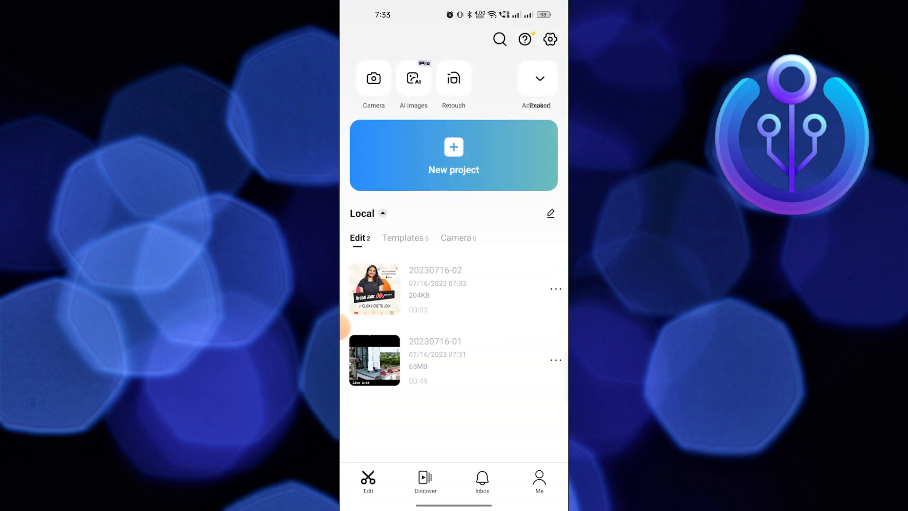
{"action": "left_click", "coordinate": [374, 288]}
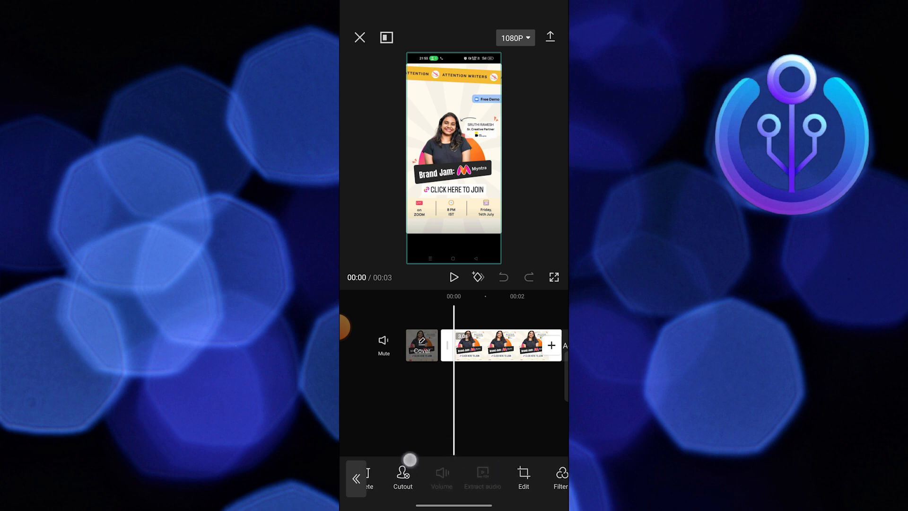
{"action": "left_click", "coordinate": [402, 474]}
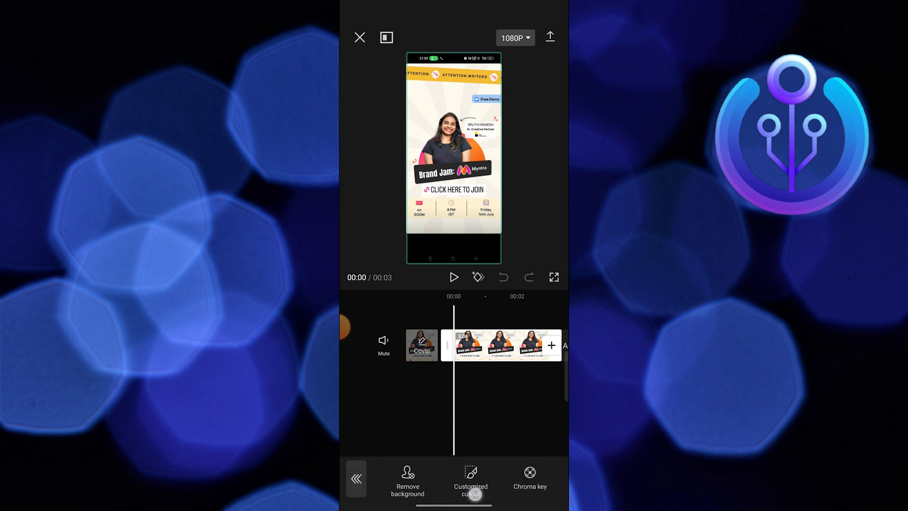